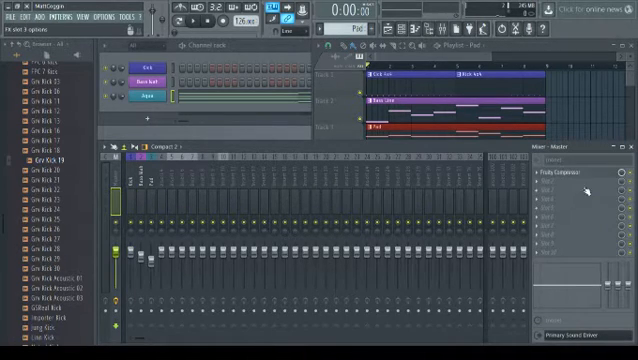
- Open the master compressor's settings, move the window, then close it
{"action": "left_click", "coordinate": [564, 165]}
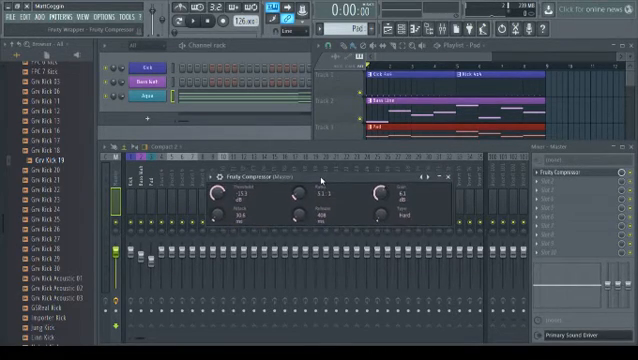
{"action": "left_click_drag", "start_coordinate": [218, 190], "coordinate": [213, 200]}
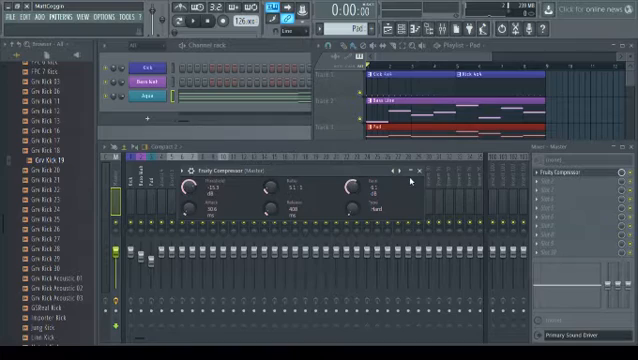
{"action": "left_click", "coordinate": [428, 174]}
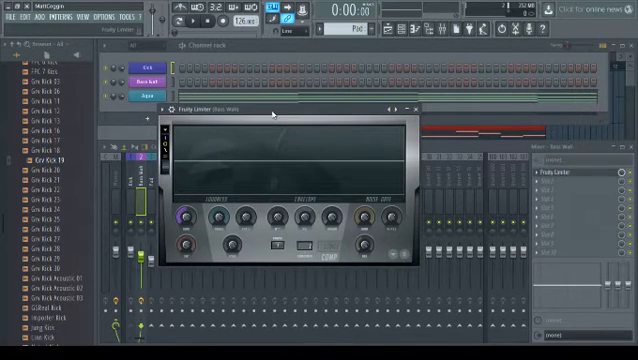
- Adjust a control in the bass Fruity Limiter, then close its settings
{"action": "left_click", "coordinate": [406, 108]}
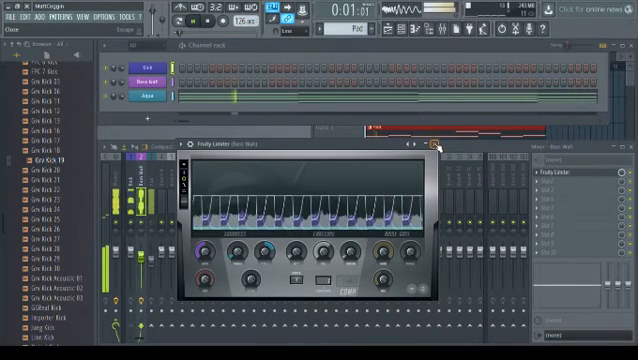
{"action": "left_click", "coordinate": [430, 146]}
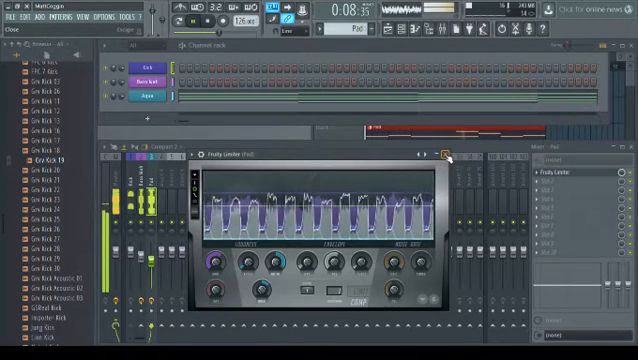
- Close the pad track's Fruity Limiter settings window
{"action": "left_click", "coordinate": [444, 156]}
{"action": "type", "text": "Side"}
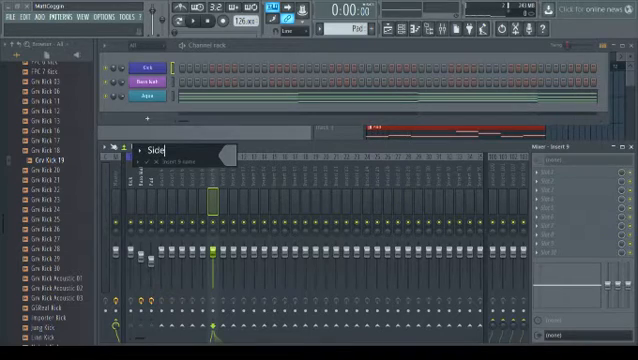
- Finish typing the insert name so it reads 'Sidechain'
{"action": "type", "text": "chai"}
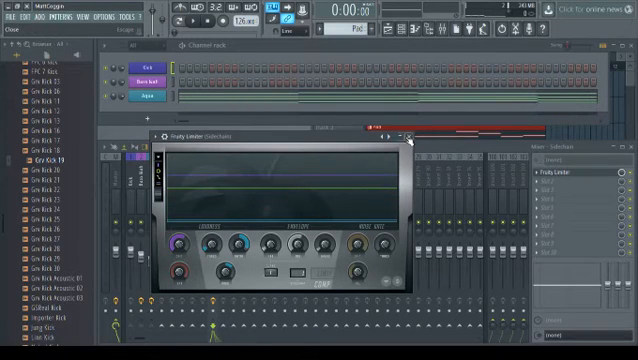
- Operate a control in the Sidechain insert's Fruity Limiter window
{"action": "left_click", "coordinate": [405, 136]}
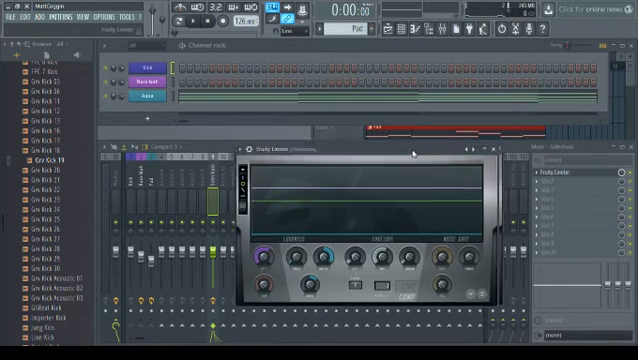
- Shift the Sidechain Fruity Limiter window upward and close it
{"action": "left_click_drag", "start_coordinate": [360, 144], "coordinate": [360, 119]}
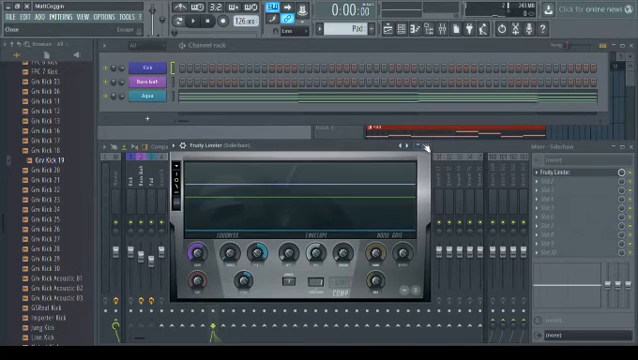
{"action": "left_click", "coordinate": [426, 147]}
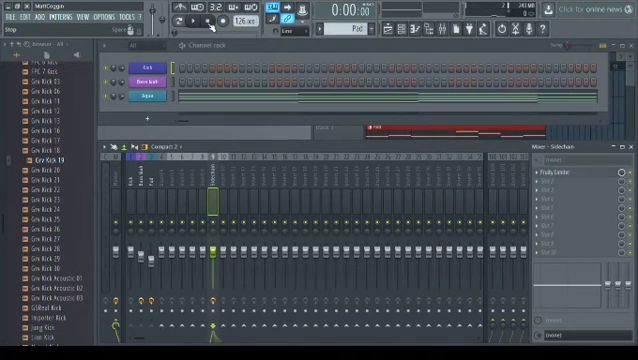